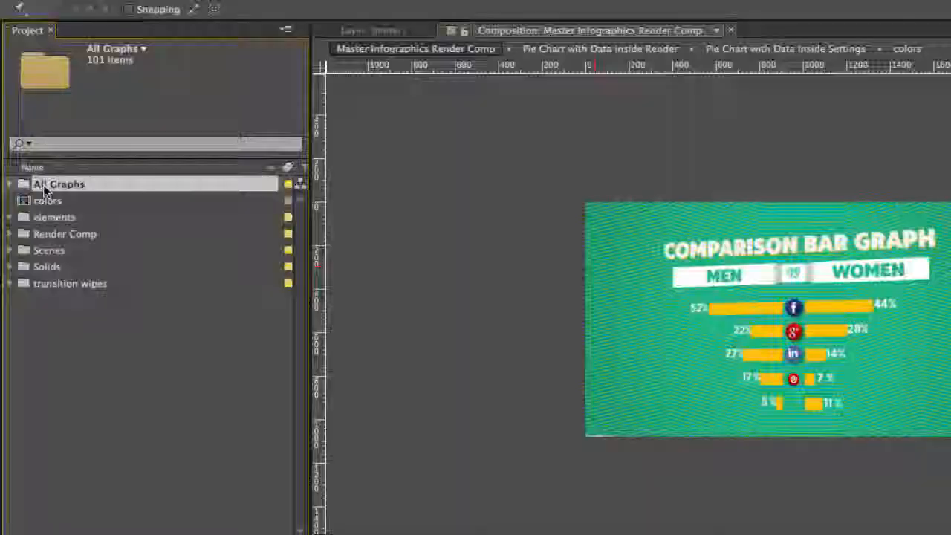
# Step: Expand All Graphs > Comparison Chart and open the Comparison Bar Chart composition
pyautogui.click(9, 184)
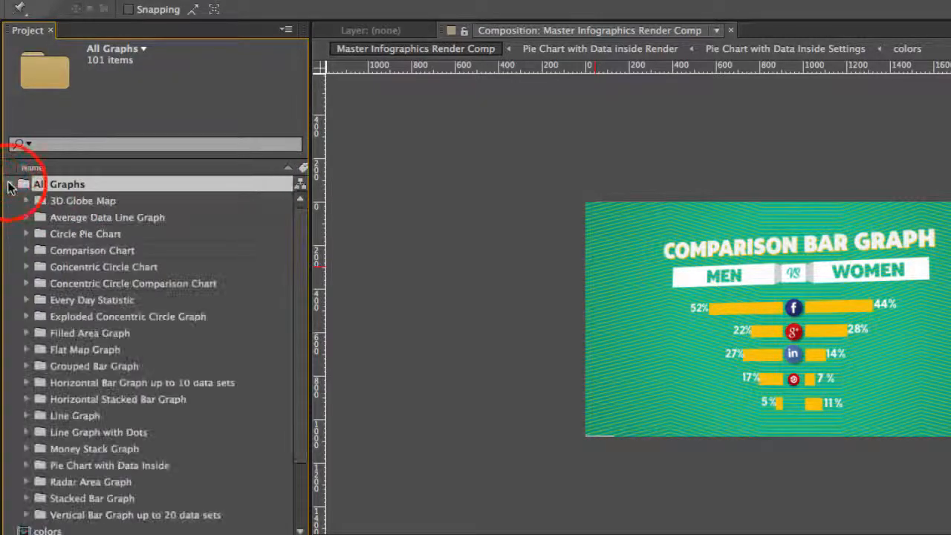
pyautogui.click(92, 250)
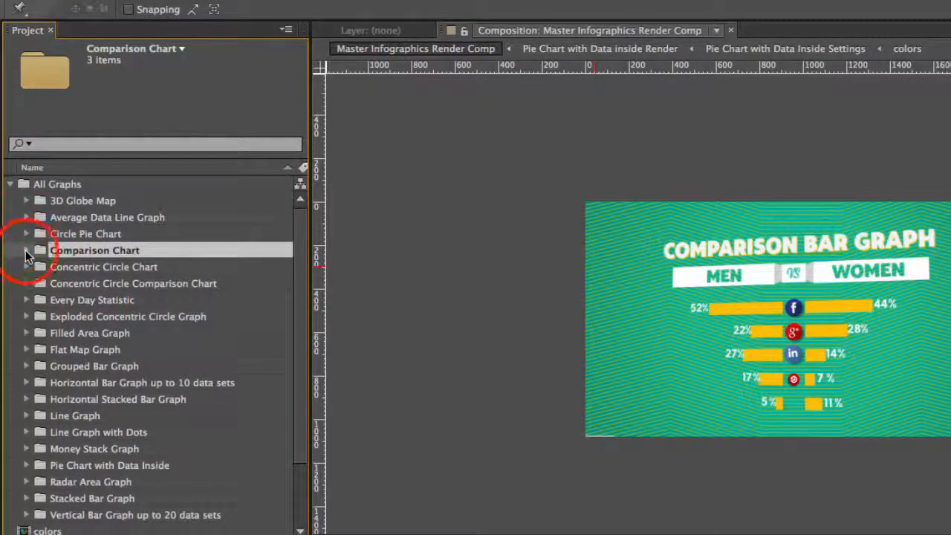
pyautogui.click(27, 250)
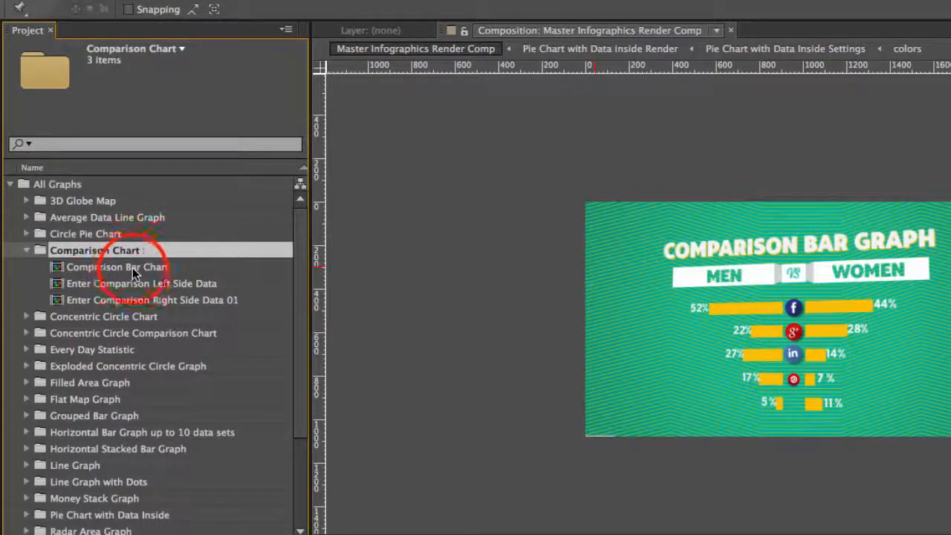
pyautogui.click(119, 268)
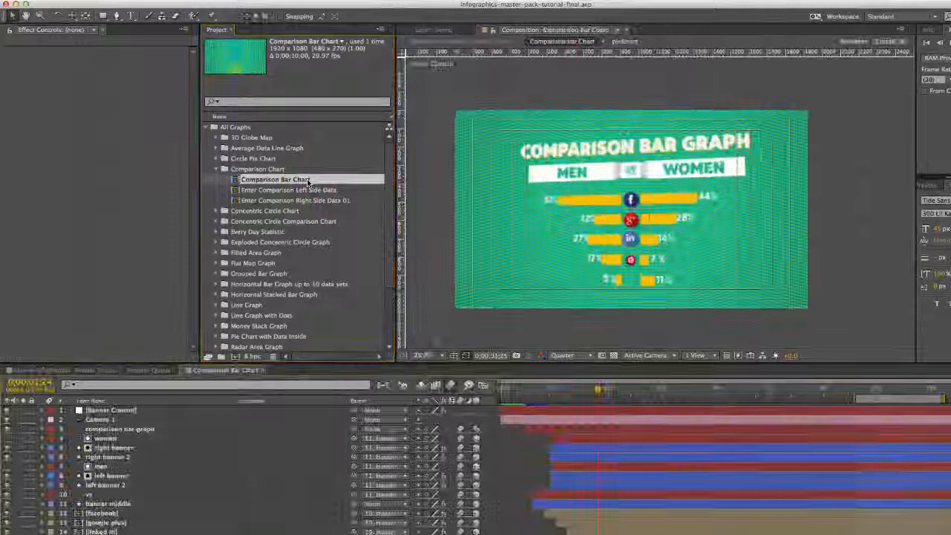
# Step: Set the Composition panel preview resolution to Half
pyautogui.click(562, 355)
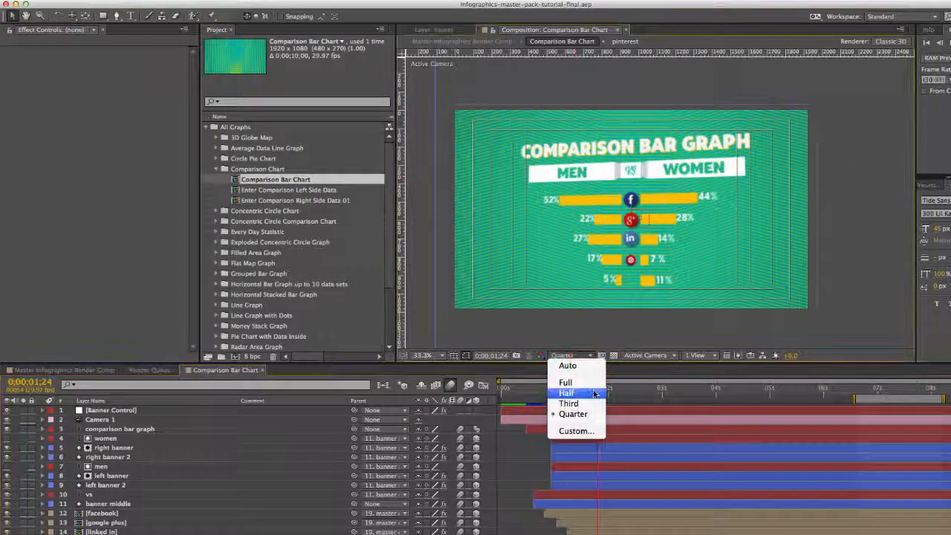
pyautogui.click(566, 392)
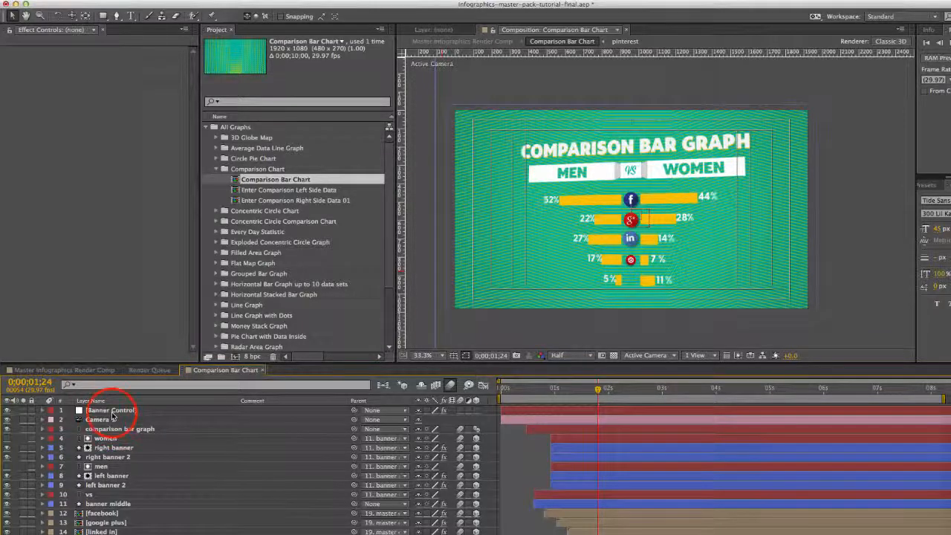
# Step: Show the Banner Control layer's width sliders and banner colour, keeping the banner white
pyautogui.click(110, 410)
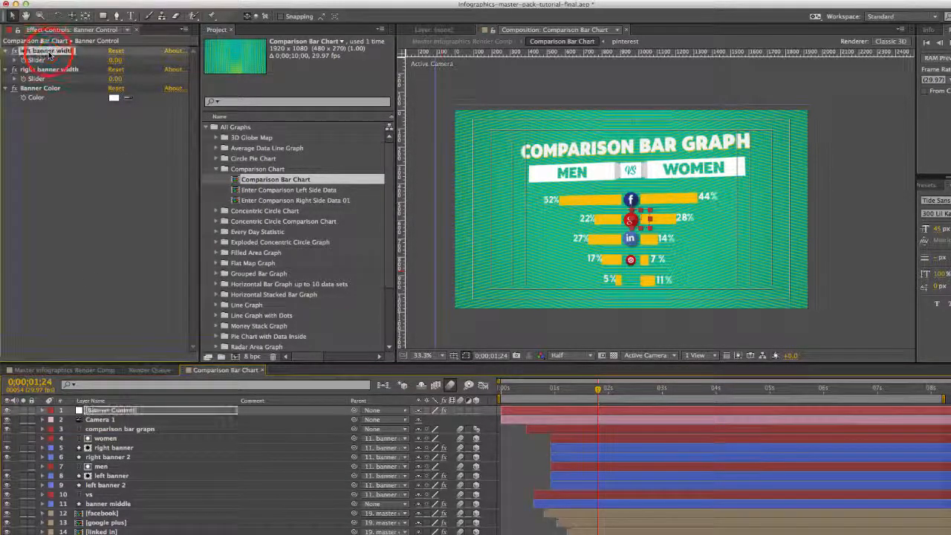
pyautogui.click(8, 50)
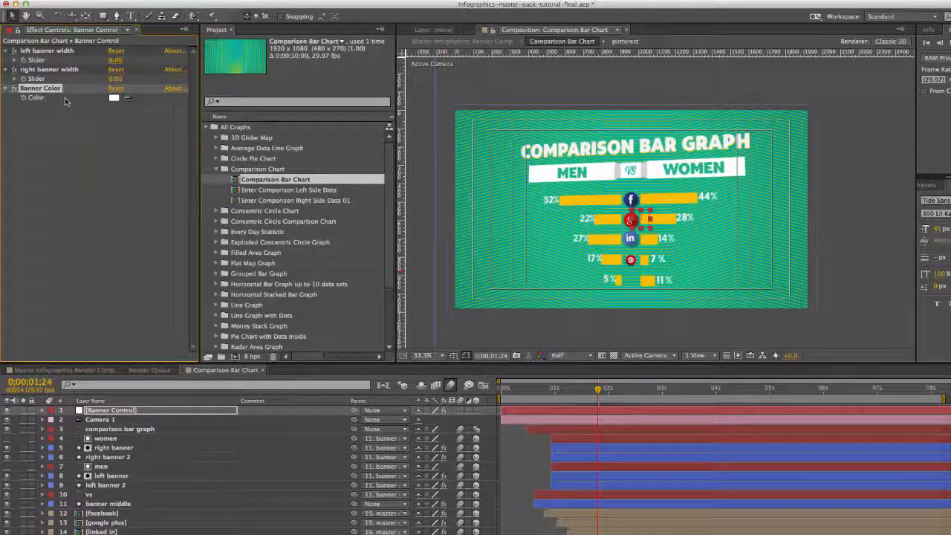
pyautogui.click(113, 98)
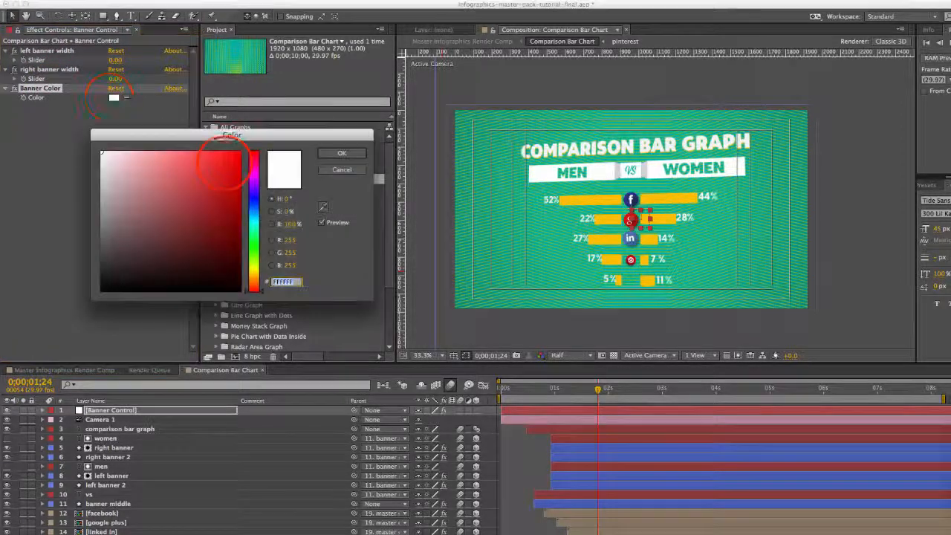
pyautogui.click(342, 153)
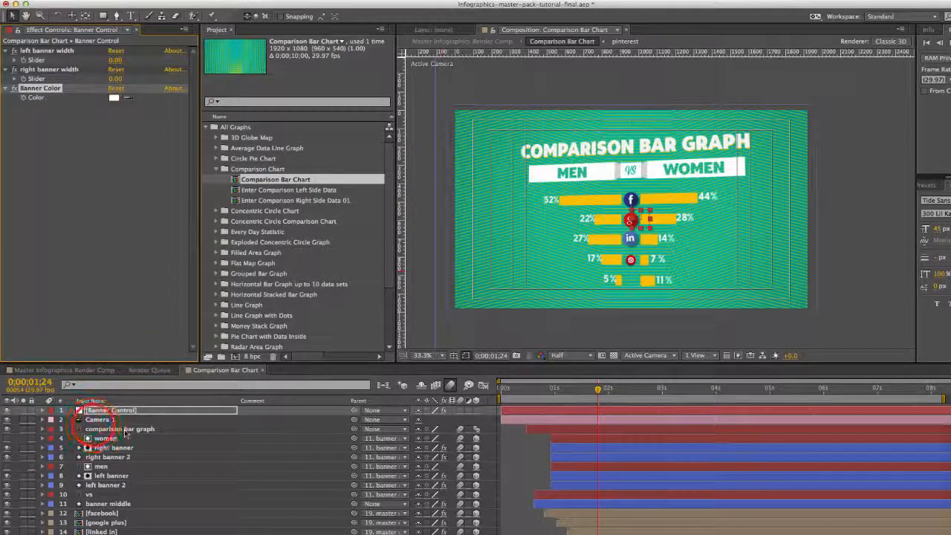
# Step: Twirl open the Camera 1 layer to show Point of Interest and Position
pyautogui.click(98, 419)
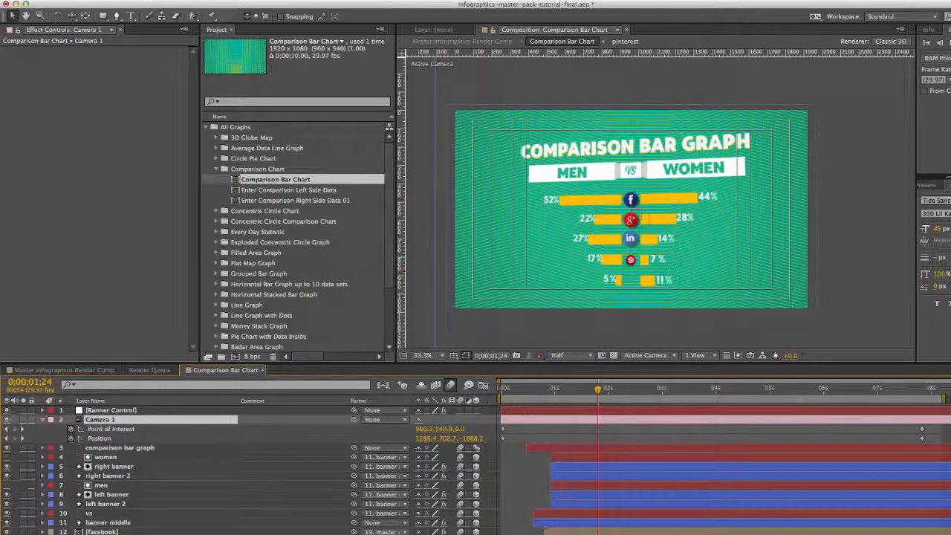
pyautogui.click(41, 420)
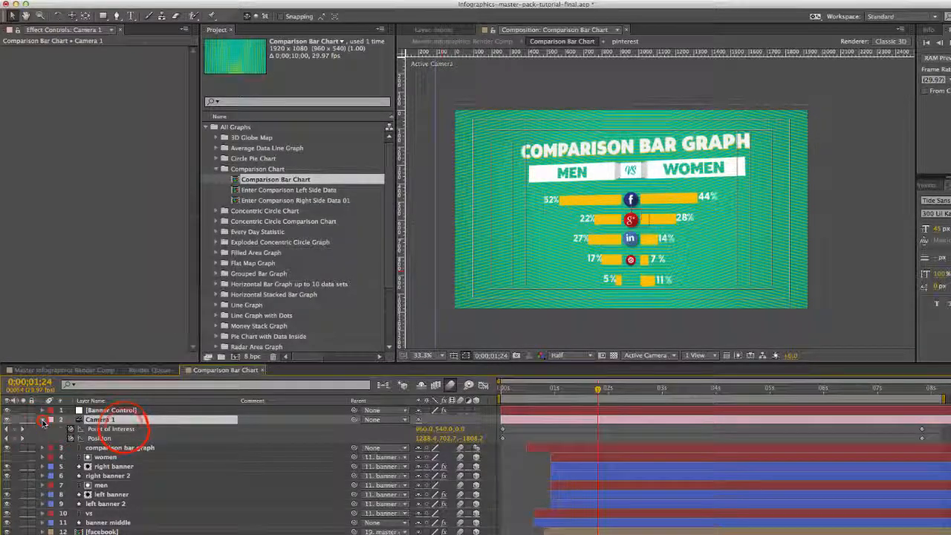
pyautogui.click(120, 429)
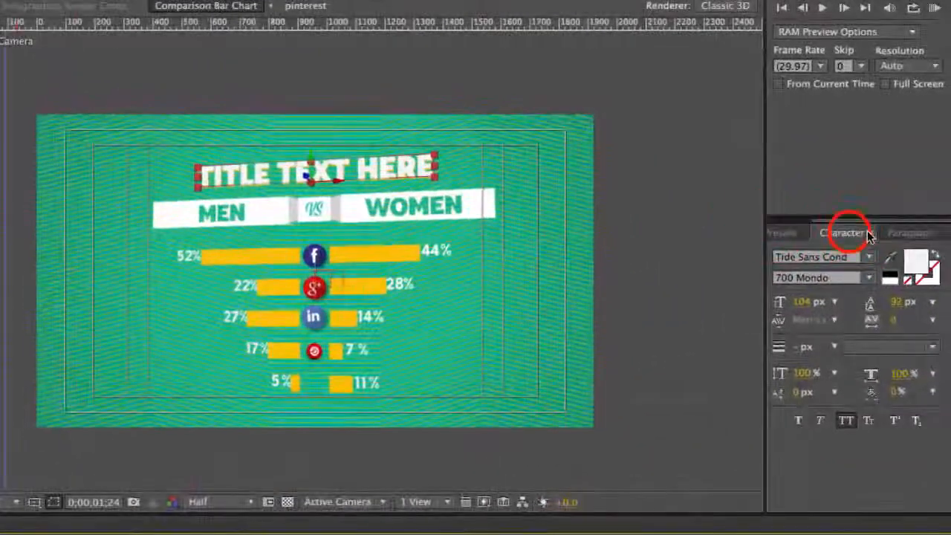
# Step: Enable All Caps in the Character panel for the TITLE TEXT HERE title layer
pyautogui.click(845, 232)
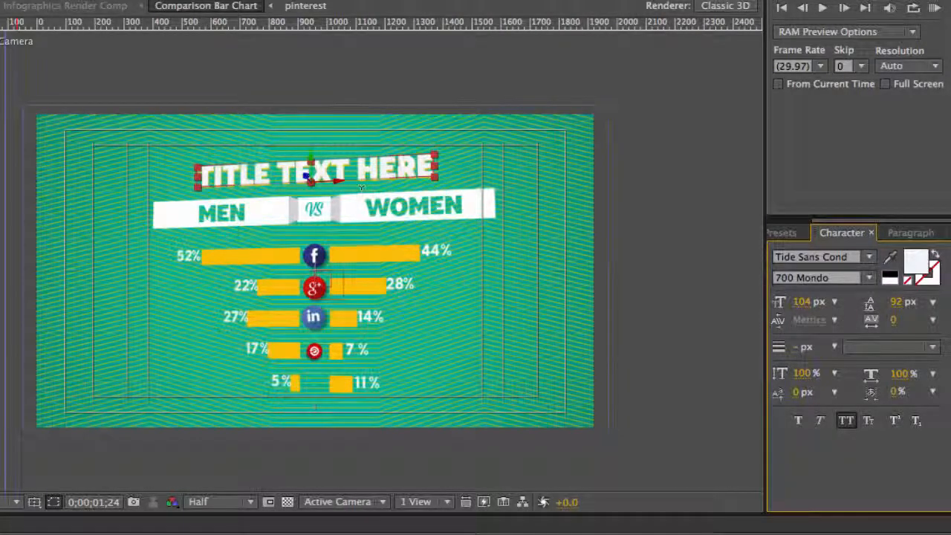
pyautogui.moveTo(847, 421)
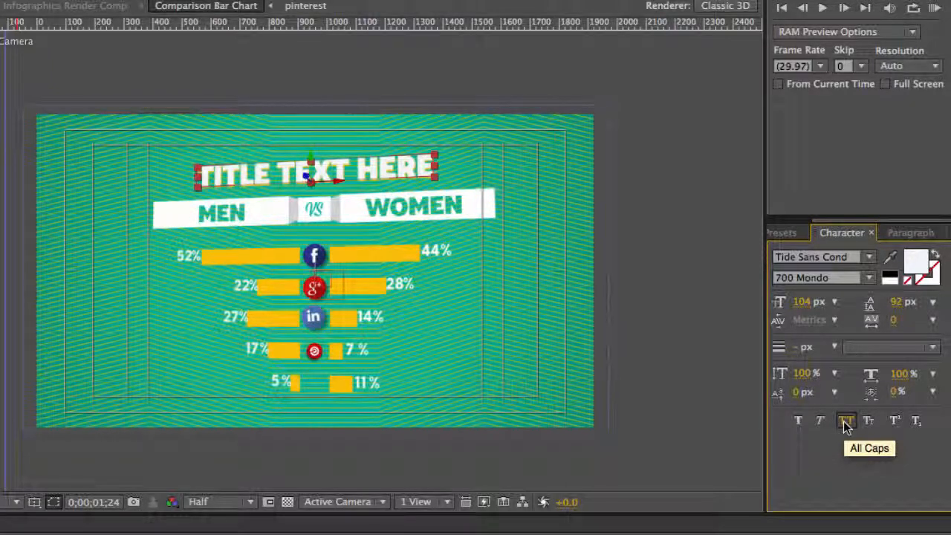
pyautogui.click(847, 422)
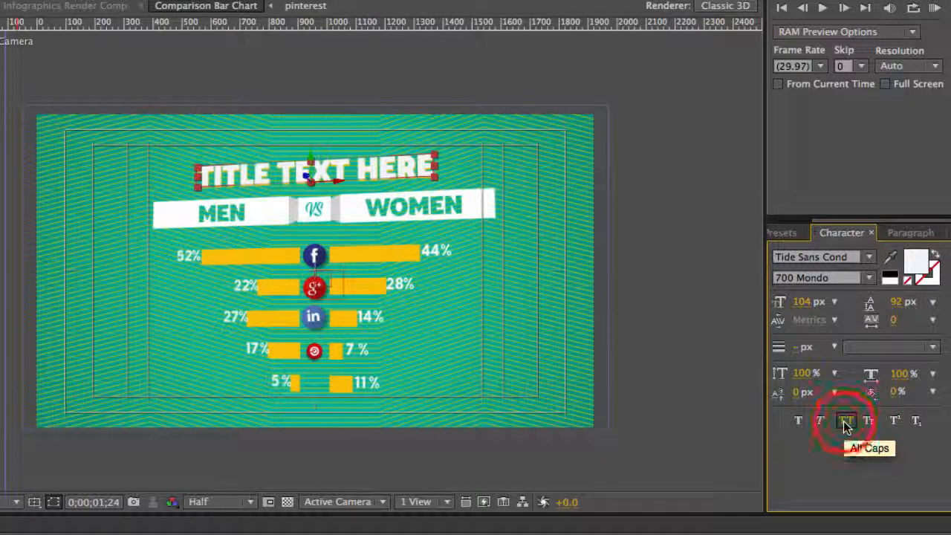
pyautogui.click(848, 420)
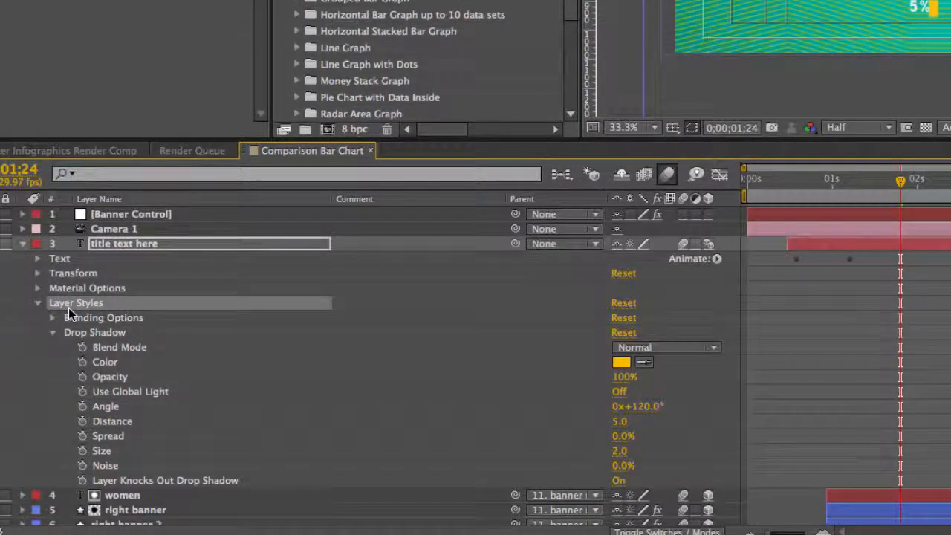
# Step: Expand the title text layer's Layer Styles to reach its Drop Shadow settings
pyautogui.click(95, 333)
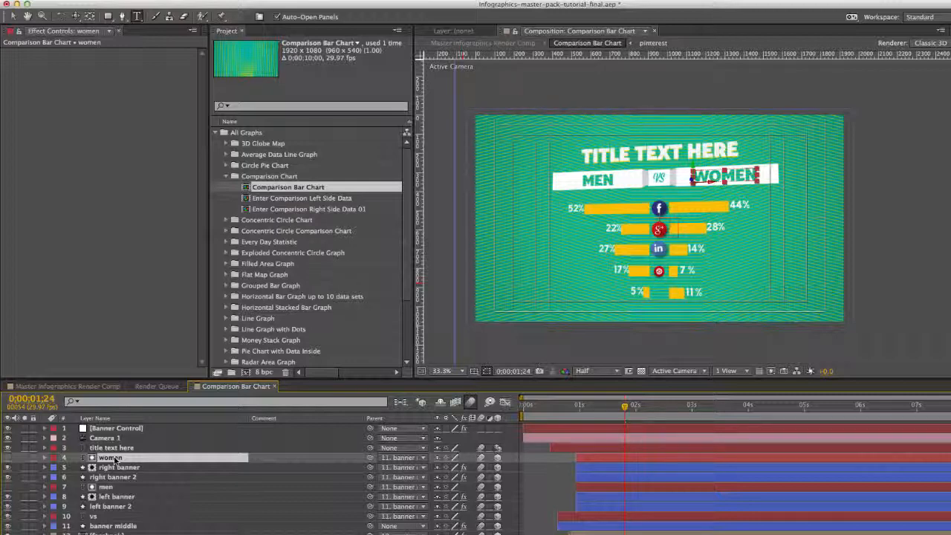
# Step: Hide the social media icon layers to make room for the FOOD DRINK label
pyautogui.click(107, 487)
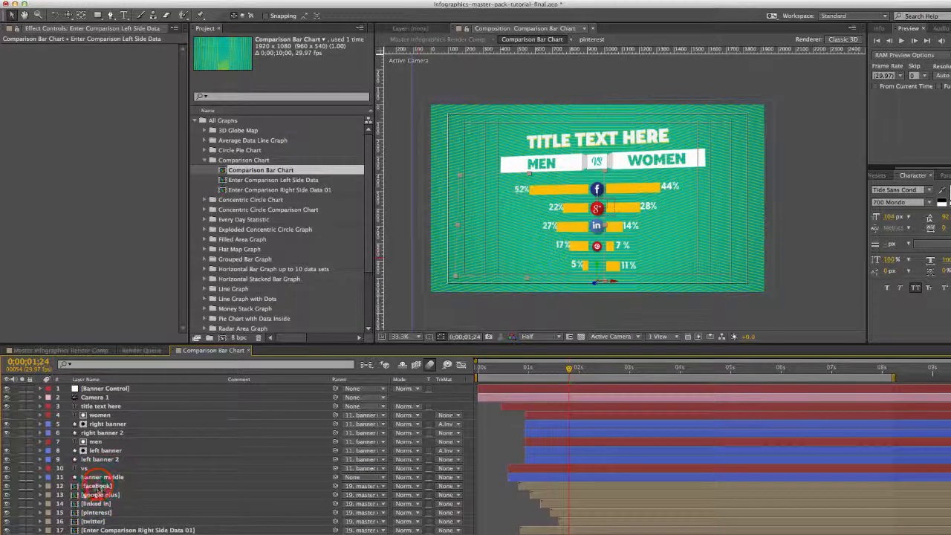
pyautogui.click(96, 485)
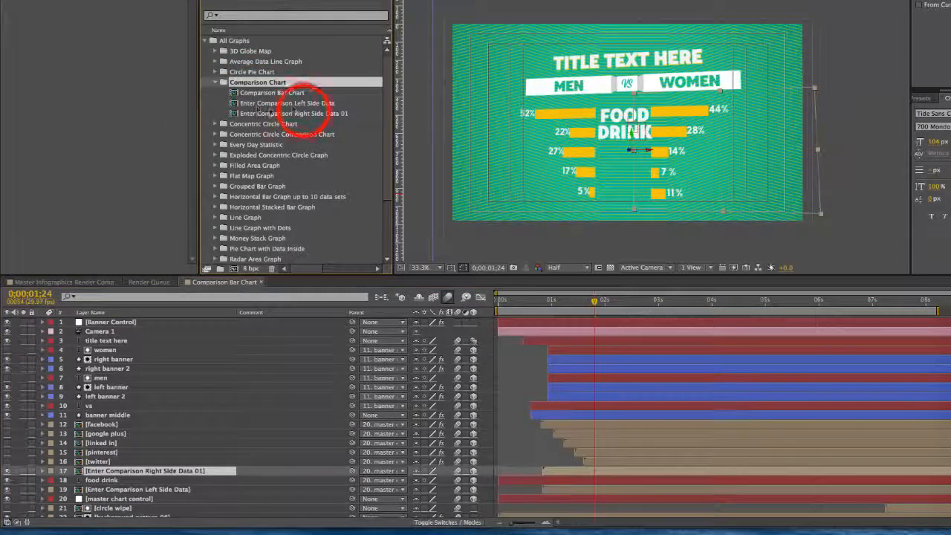
# Step: Open Enter Comparison Right Side Data 01 and select its Enter Data Here layer
pyautogui.doubleClick(296, 113)
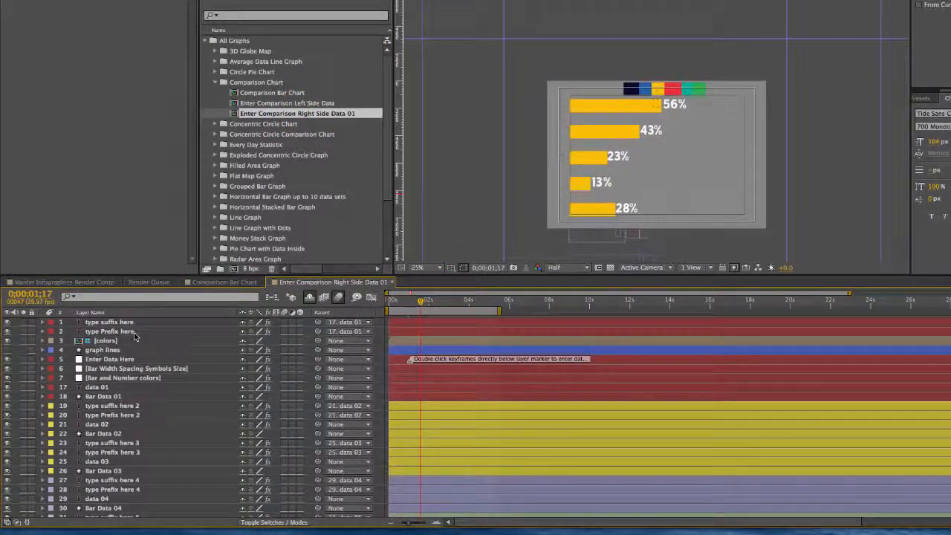
pyautogui.click(109, 321)
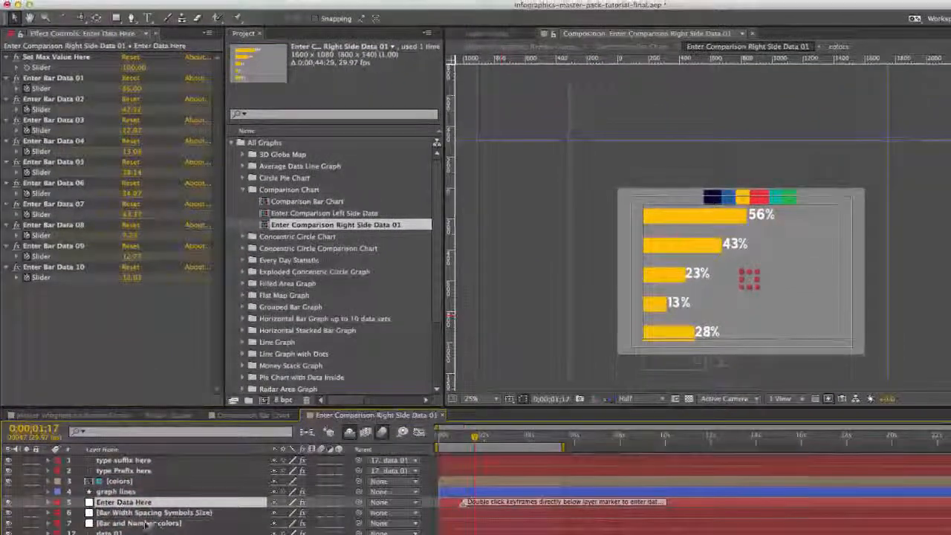
# Step: Toggle the bar number prefix/suffix options so values read with an M suffix
pyautogui.click(155, 513)
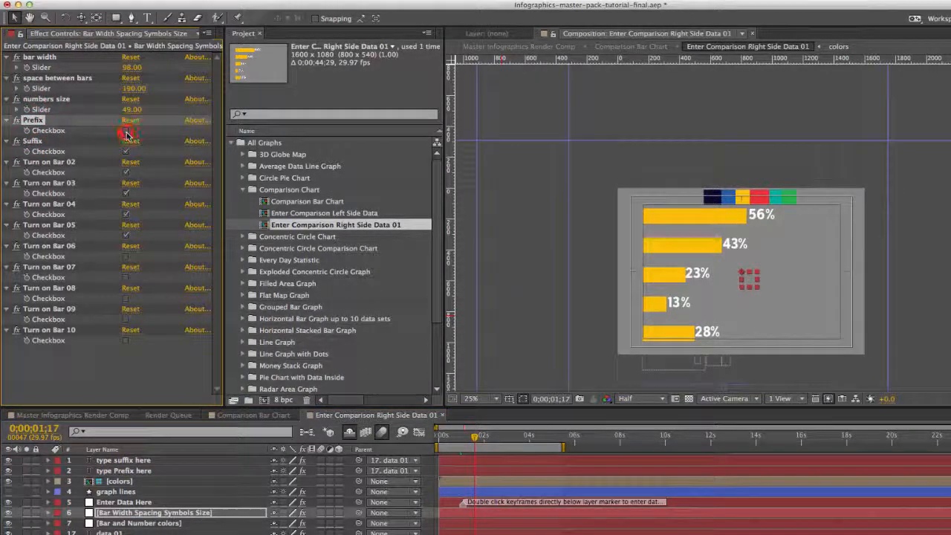
pyautogui.click(125, 131)
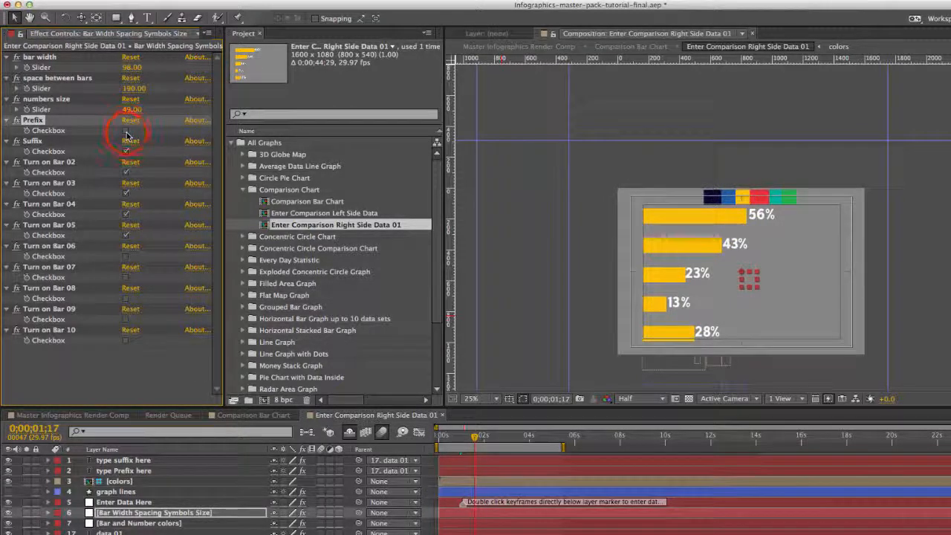
pyautogui.click(126, 119)
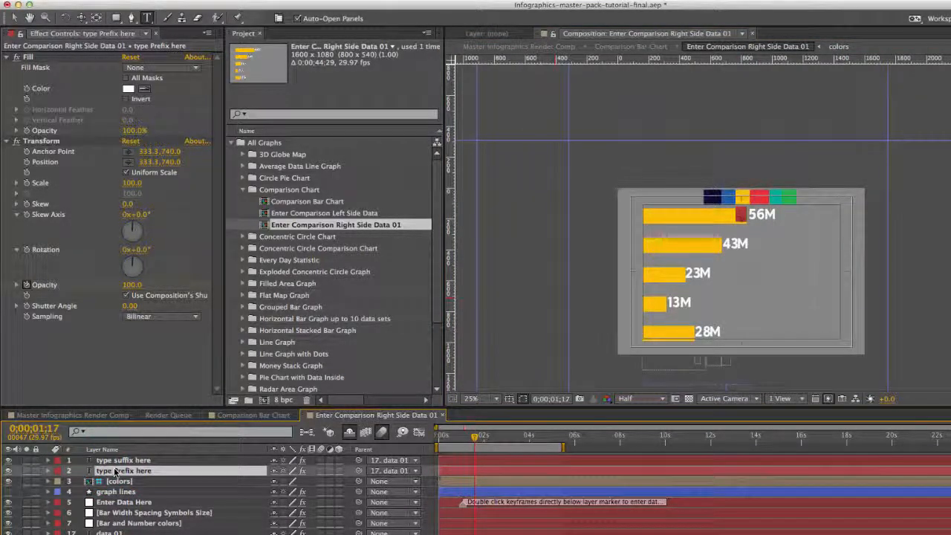
pyautogui.click(124, 503)
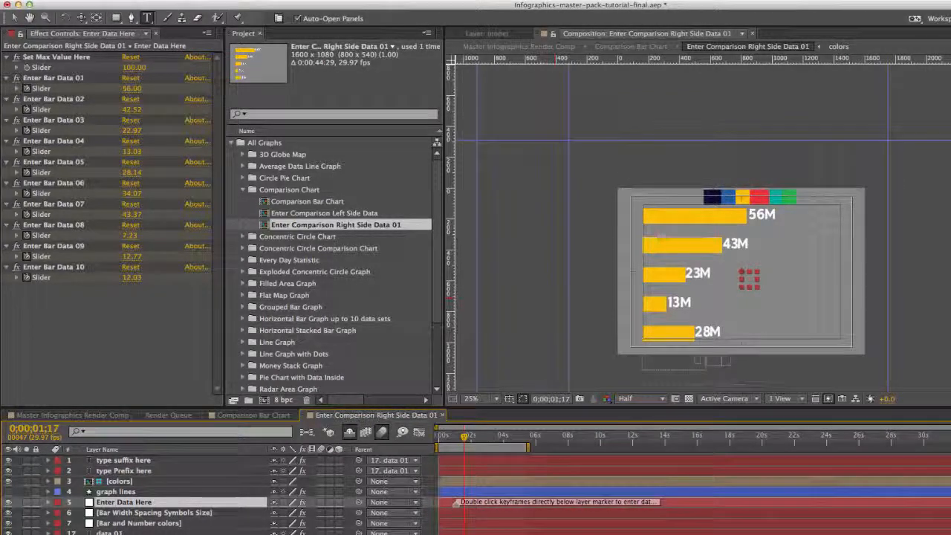
# Step: Reveal the Enter Bar Data keyframes and begin editing the first bar's value
pyautogui.press('u')
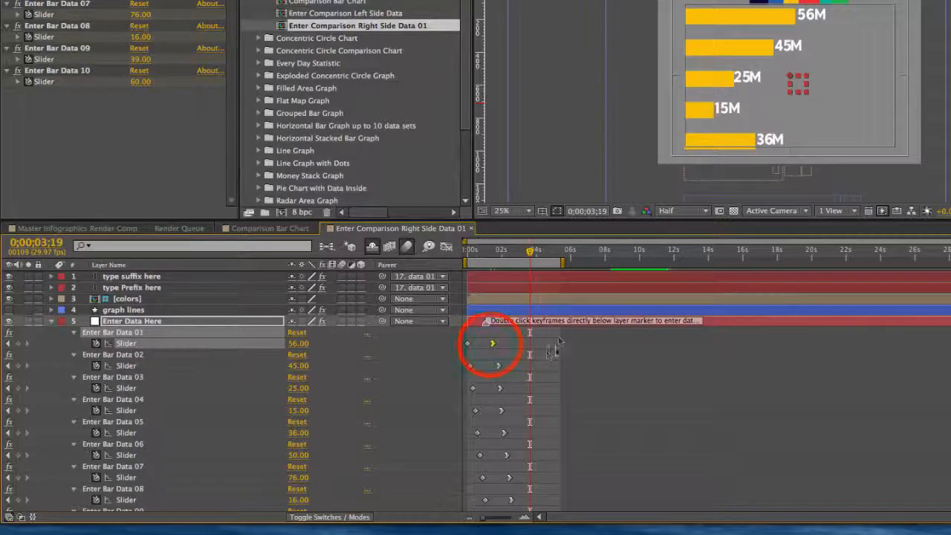
pyautogui.doubleClick(494, 343)
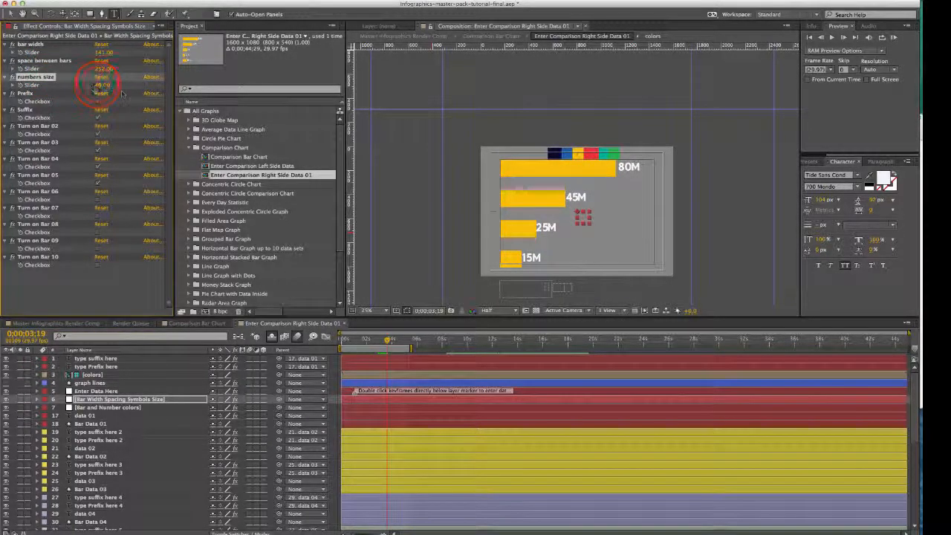
# Step: Shrink the bar number labels (80M, 45M, 25M, 15M) using the numbers size slider
pyautogui.moveTo(102, 84); pyautogui.dragTo(91, 85)
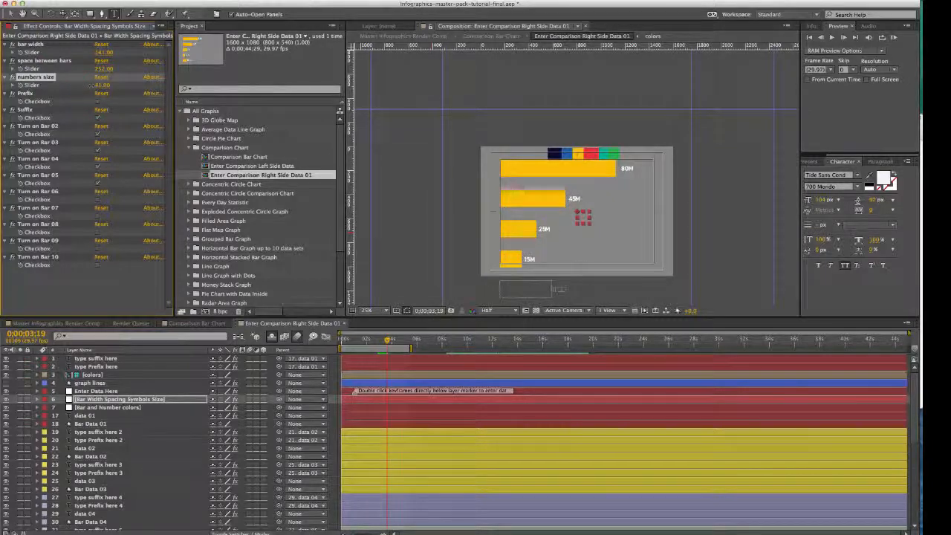